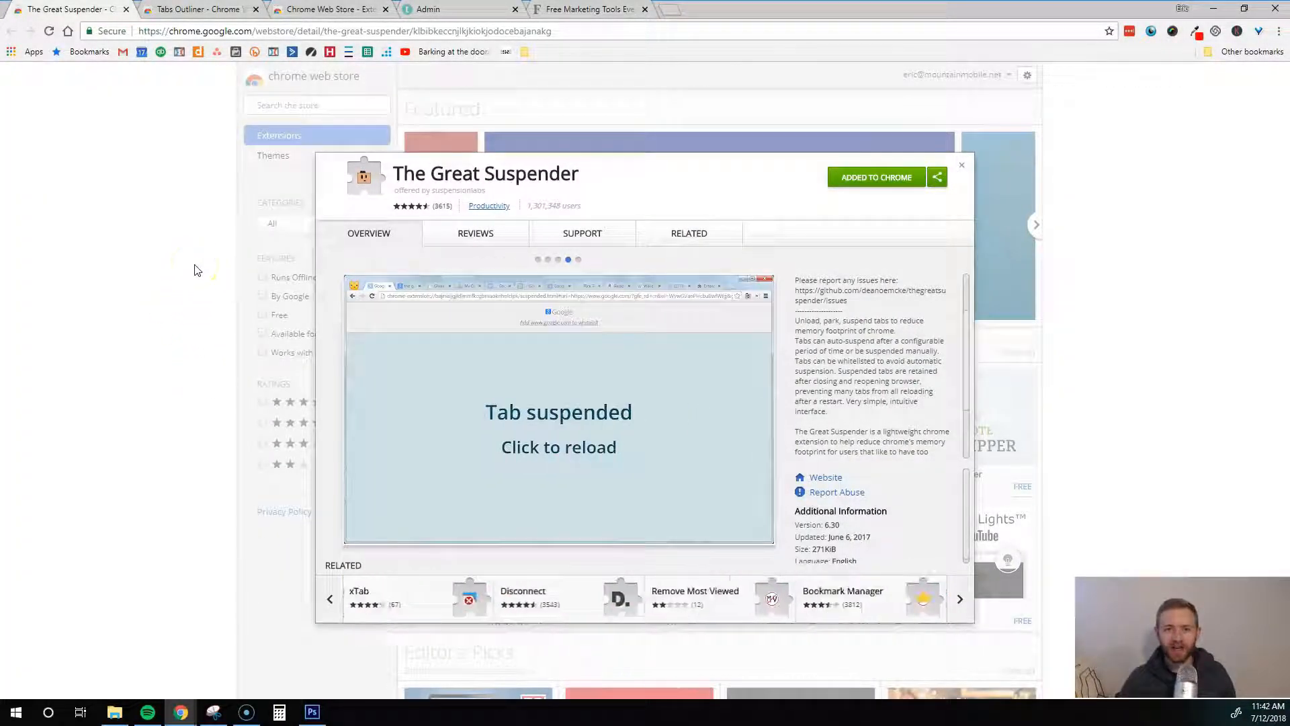
mouse_move(206, 243)
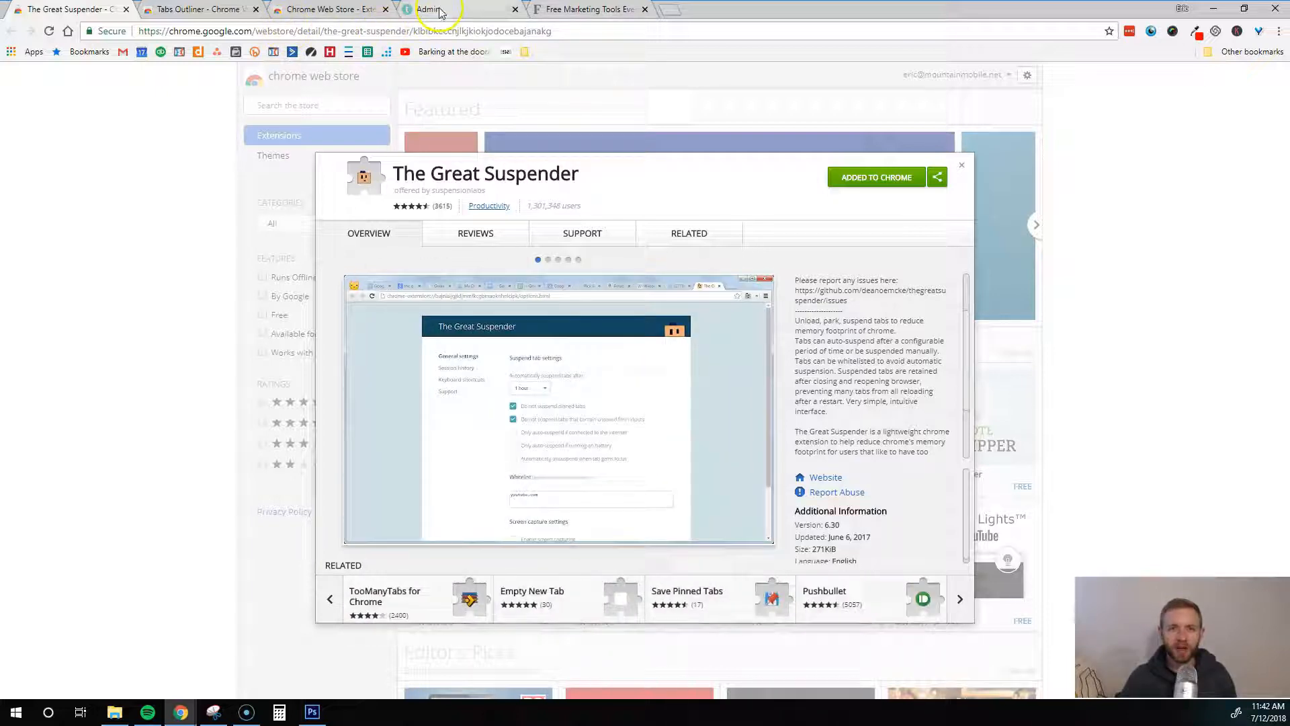
Step: Reload the suspended Admin tab, then switch to the Forbes marketing tools article
left_click(449, 9)
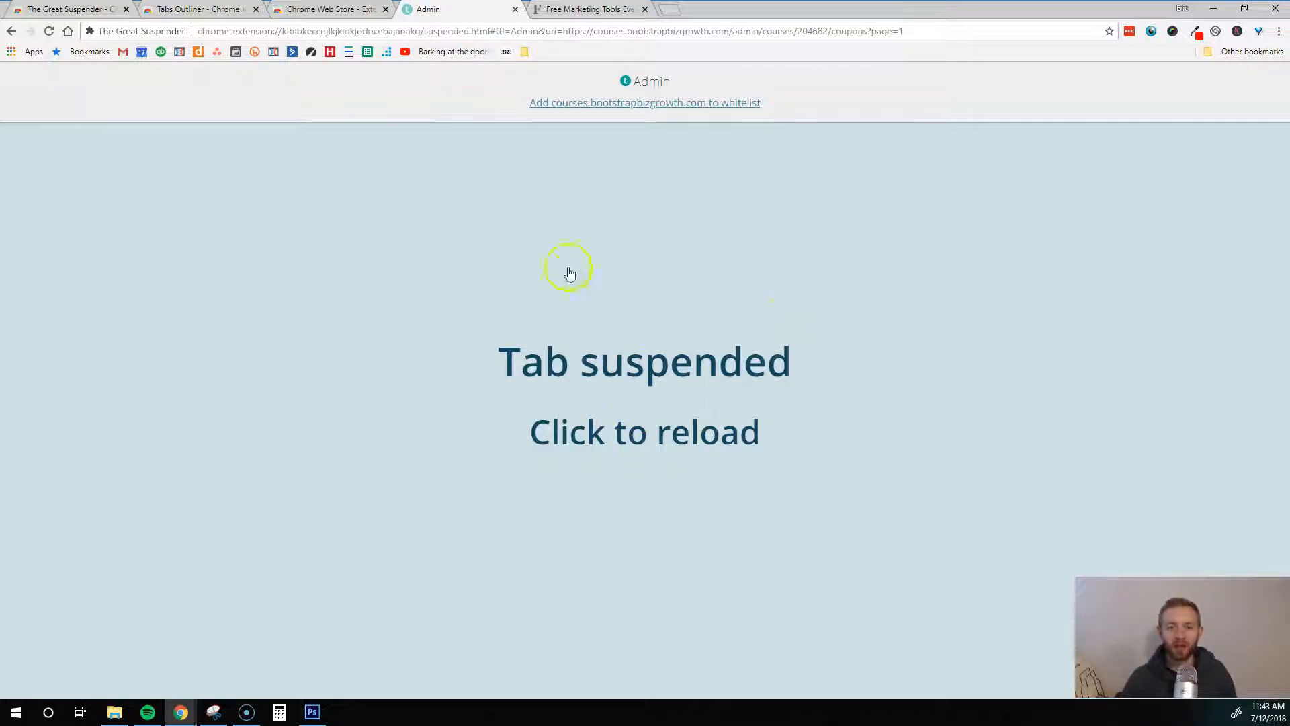
mouse_move(465, 565)
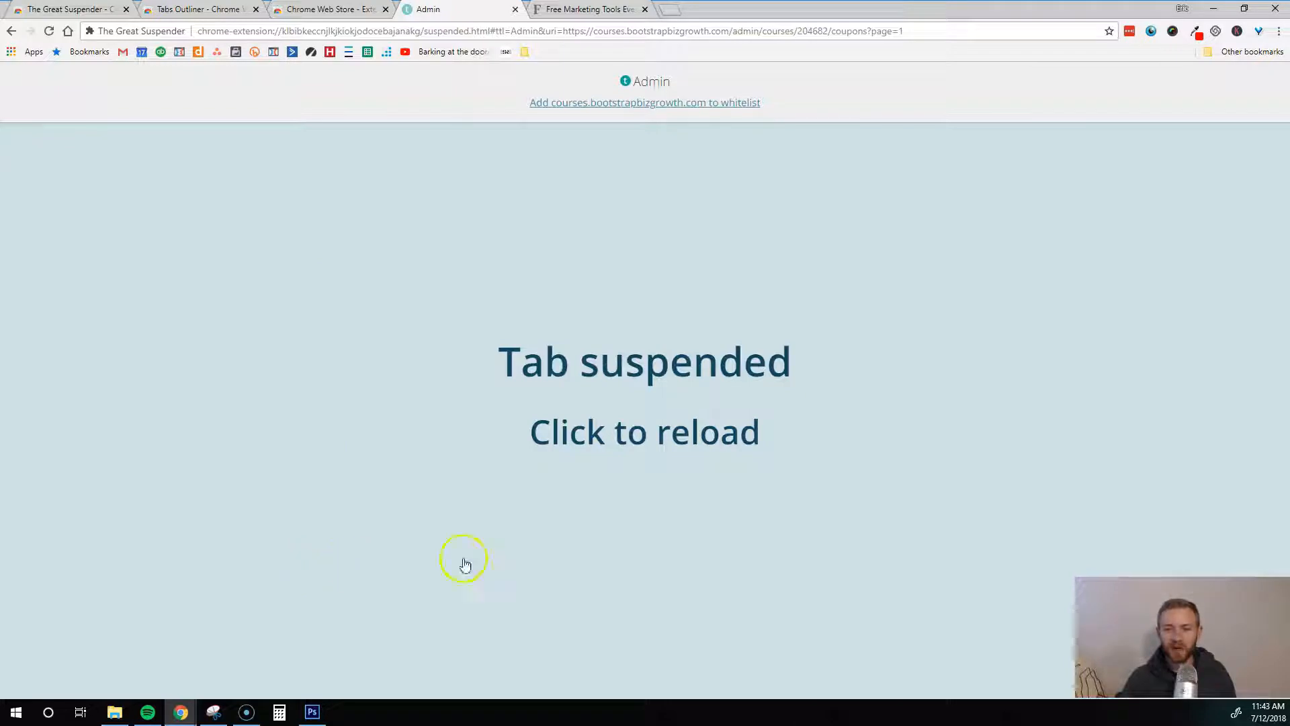
mouse_move(465, 565)
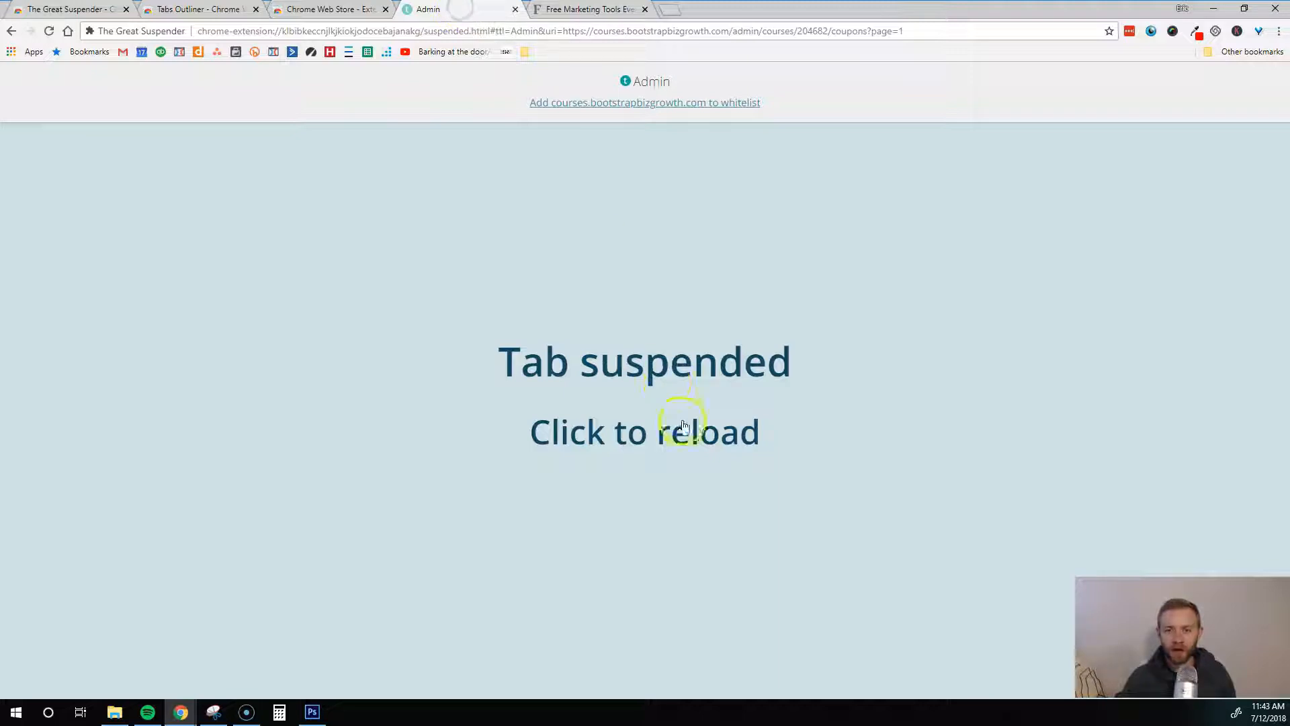
left_click(645, 433)
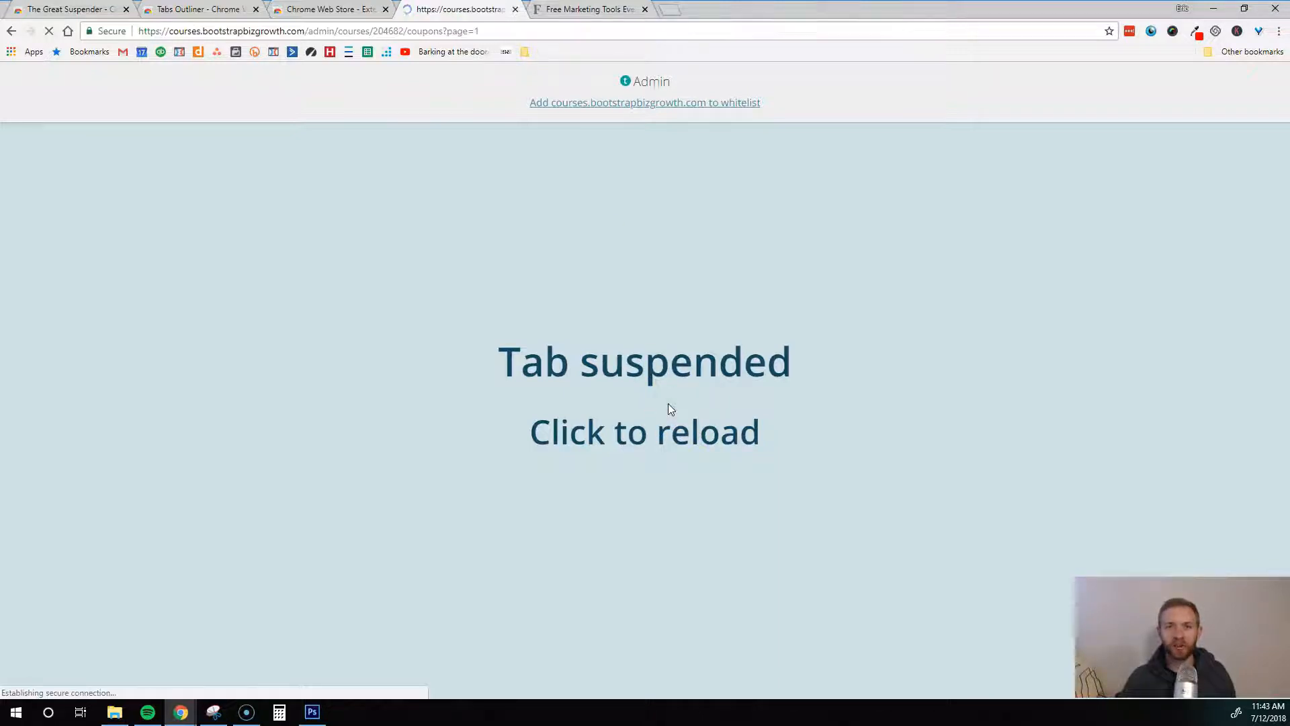
left_click(589, 8)
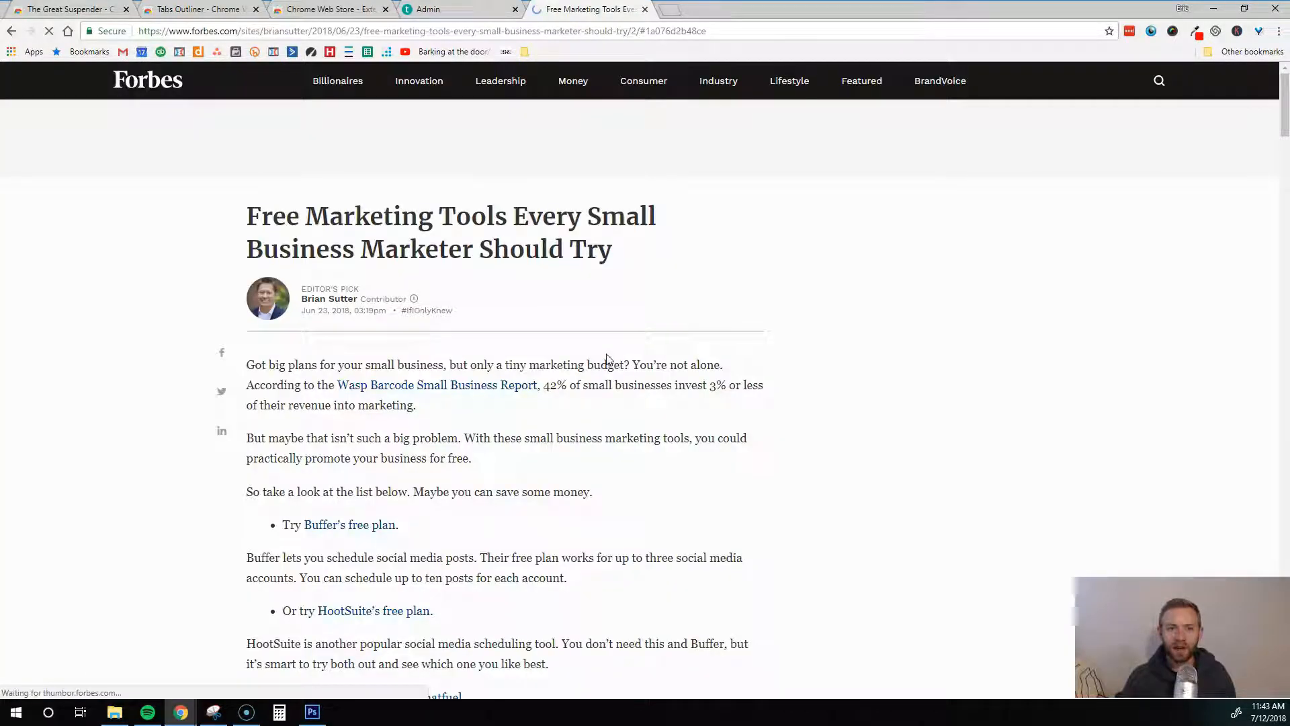
Step: Scroll the Forbes article, then return to The Great Suspender's Web Store tab
scroll("down", 3)
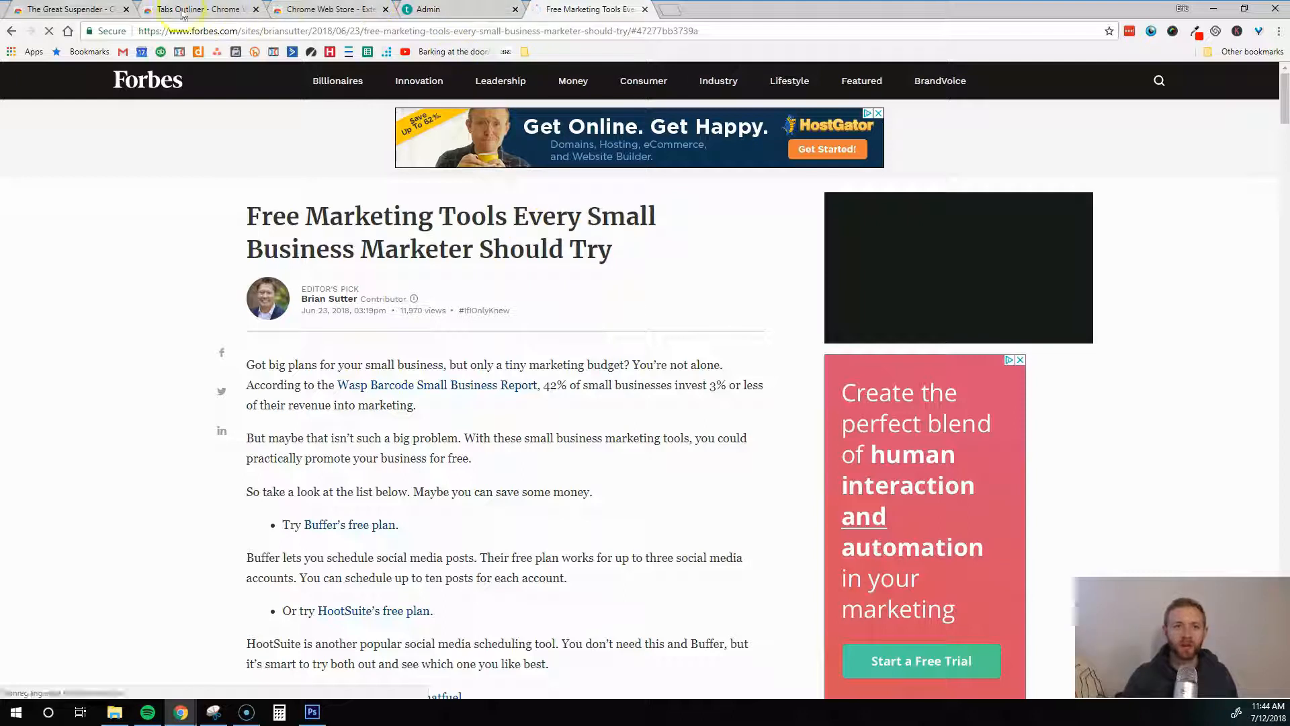
left_click(202, 9)
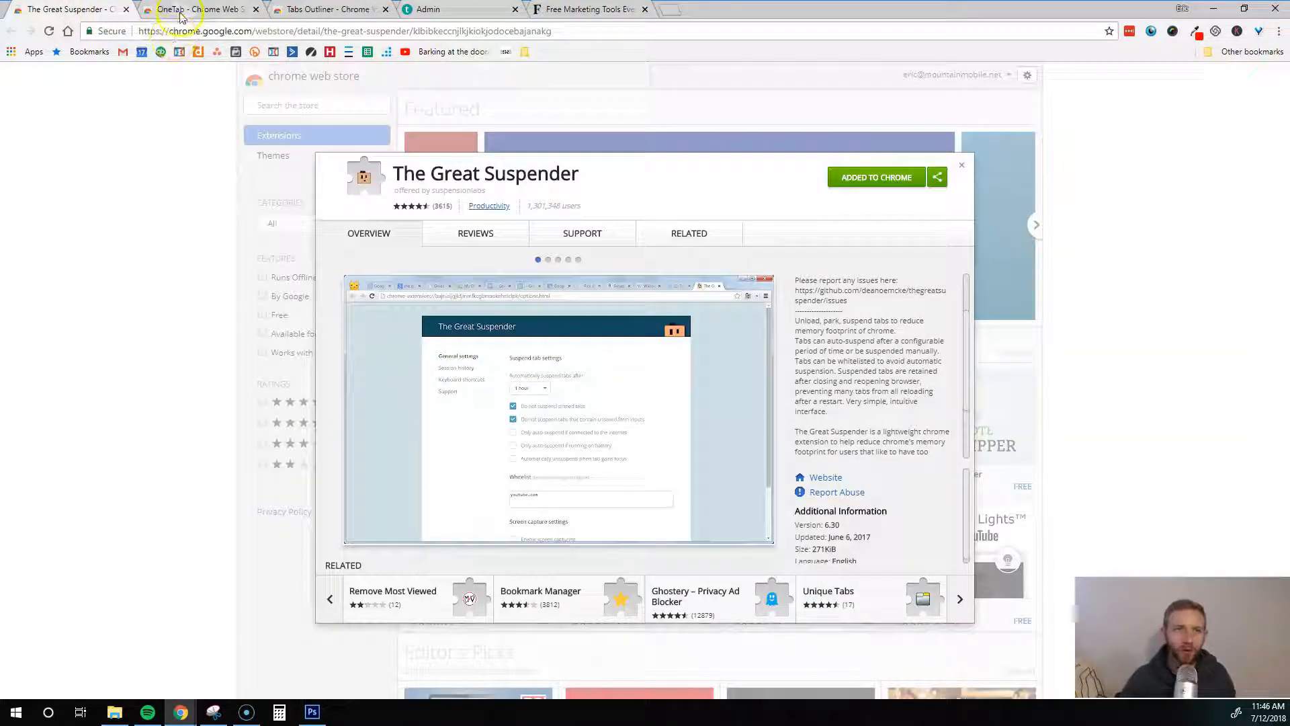
mouse_move(201, 9)
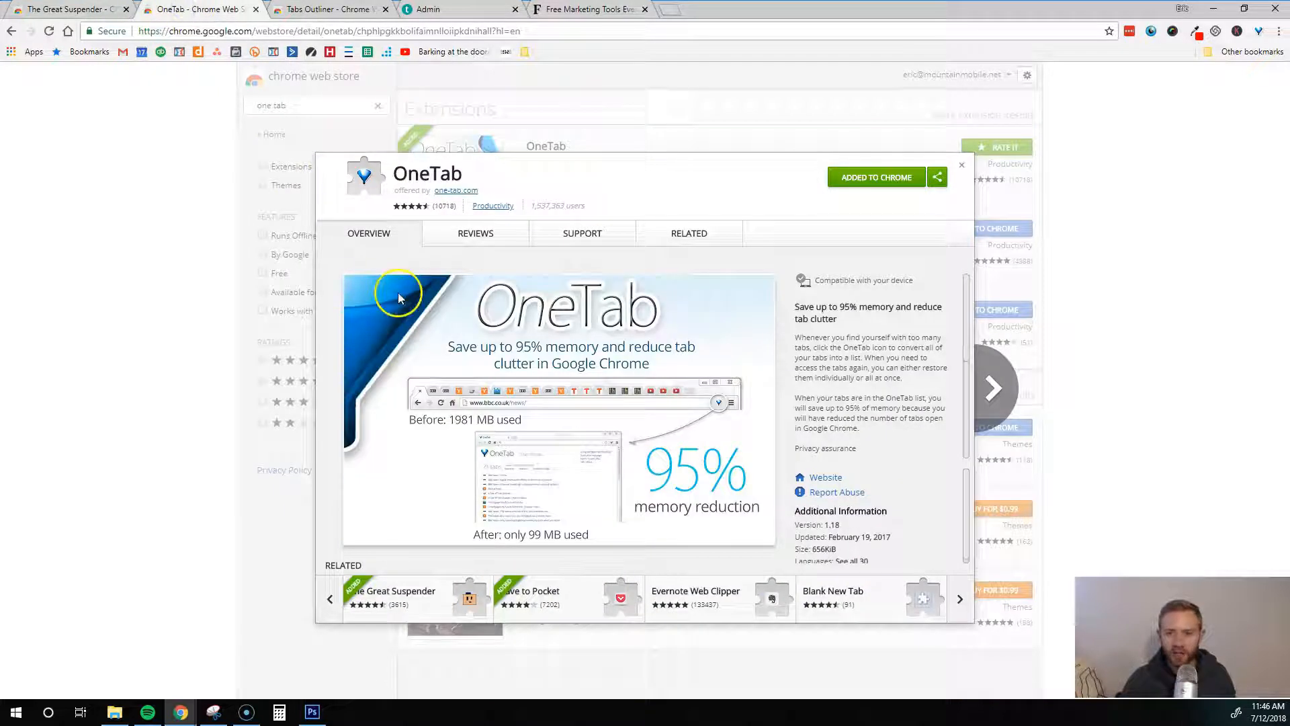
mouse_move(412, 292)
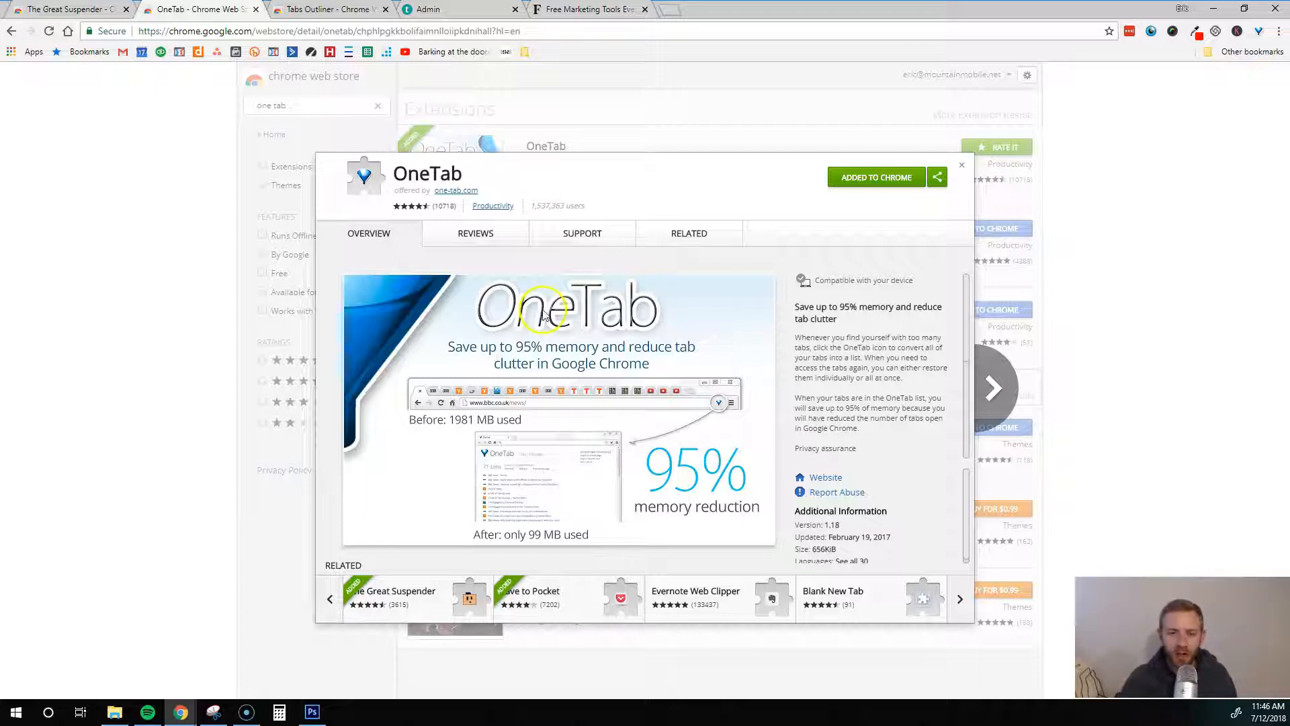
mouse_move(366, 371)
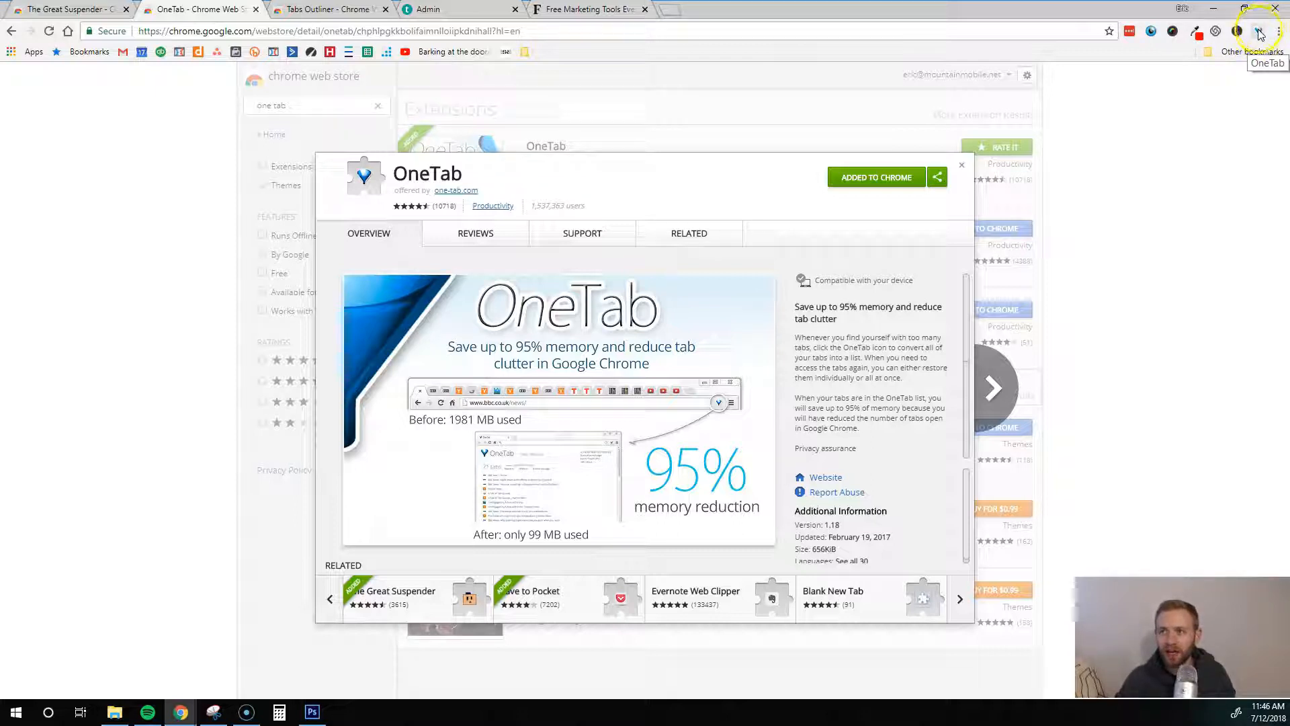
Step: Collapse all five tabs into OneTab and restore The Great Suspender store page
left_click(1258, 32)
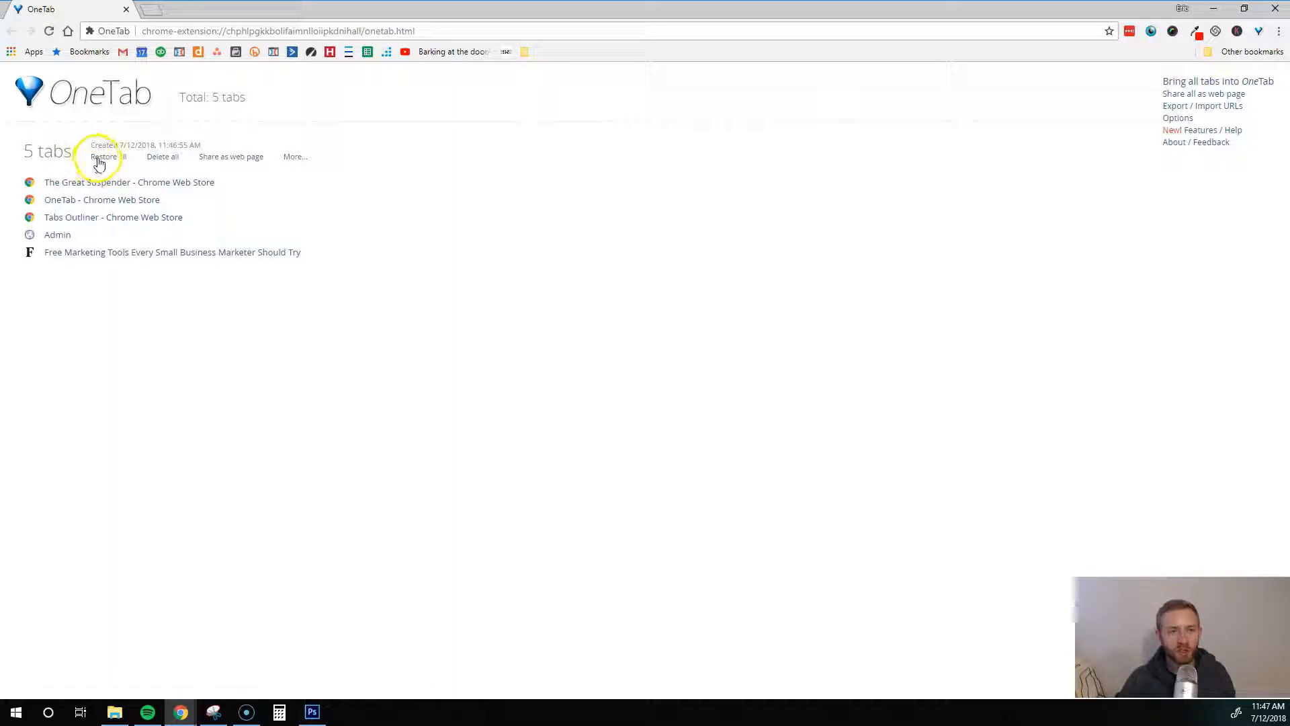
left_click(102, 157)
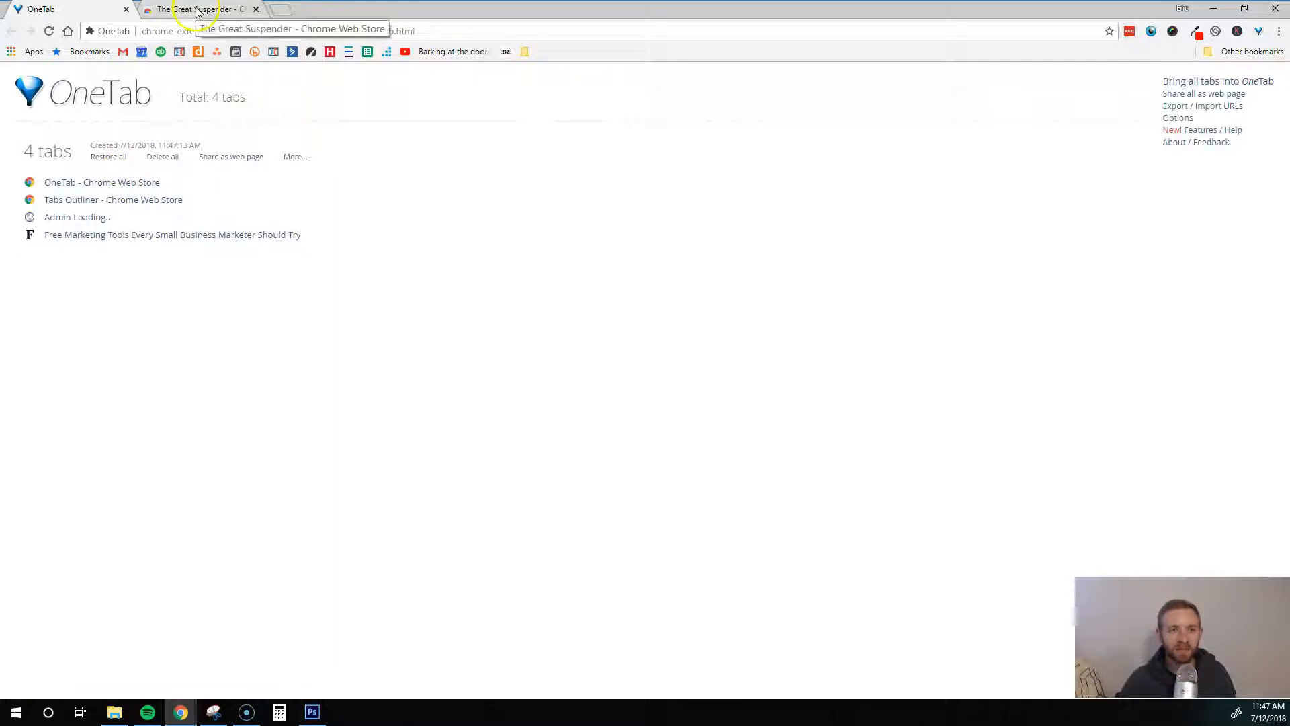
Step: Switch between the restored Great Suspender page and OneTab, then close the store page
left_click(198, 9)
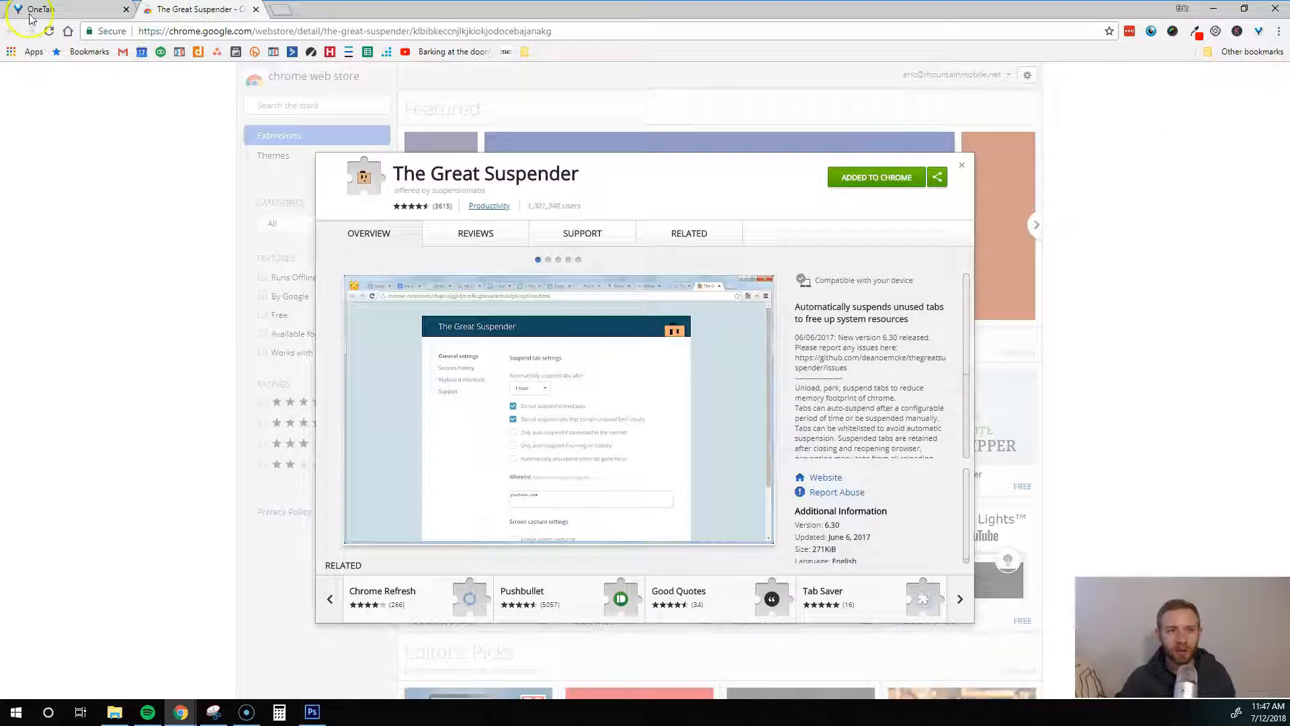
left_click(49, 9)
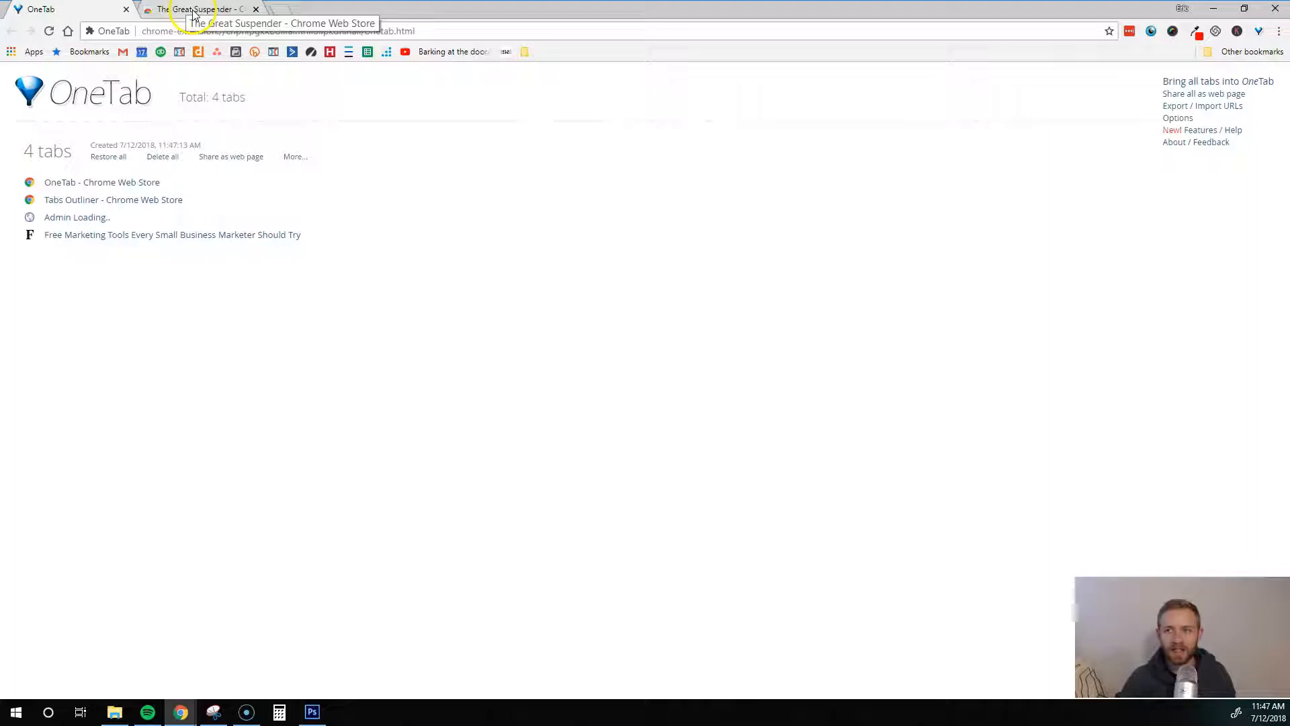
left_click(198, 9)
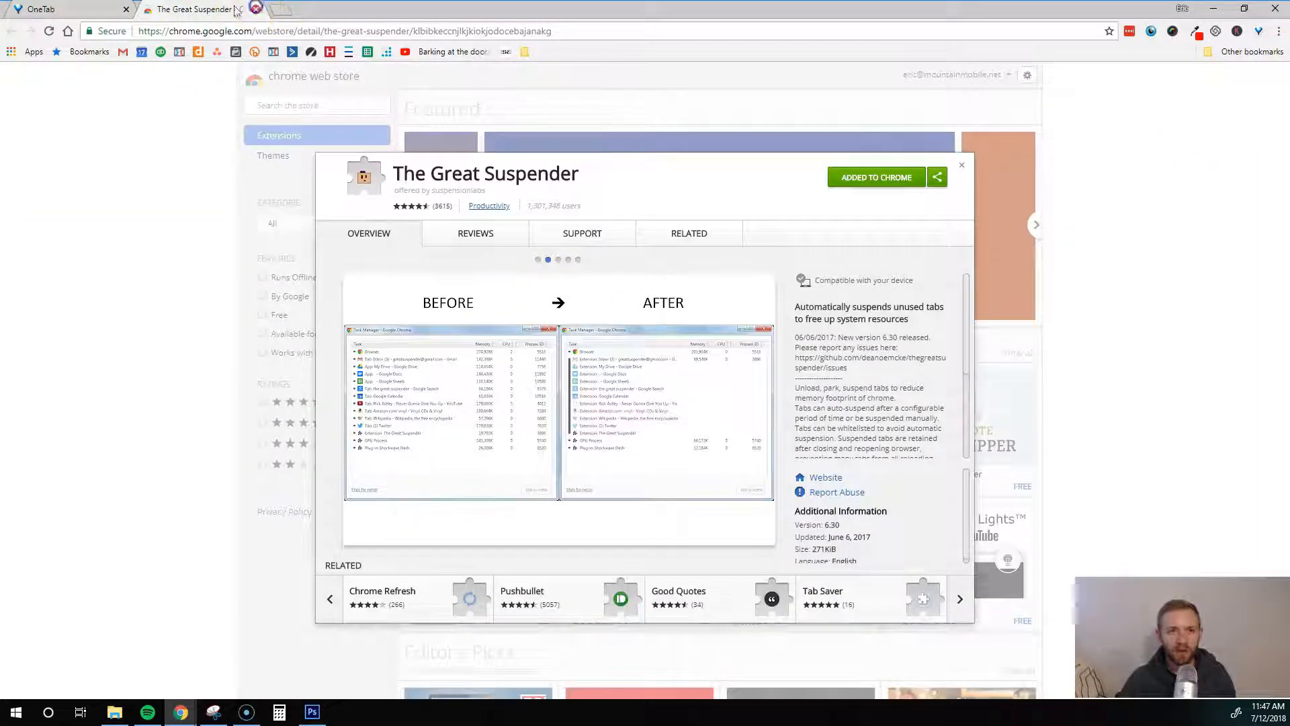
left_click(49, 8)
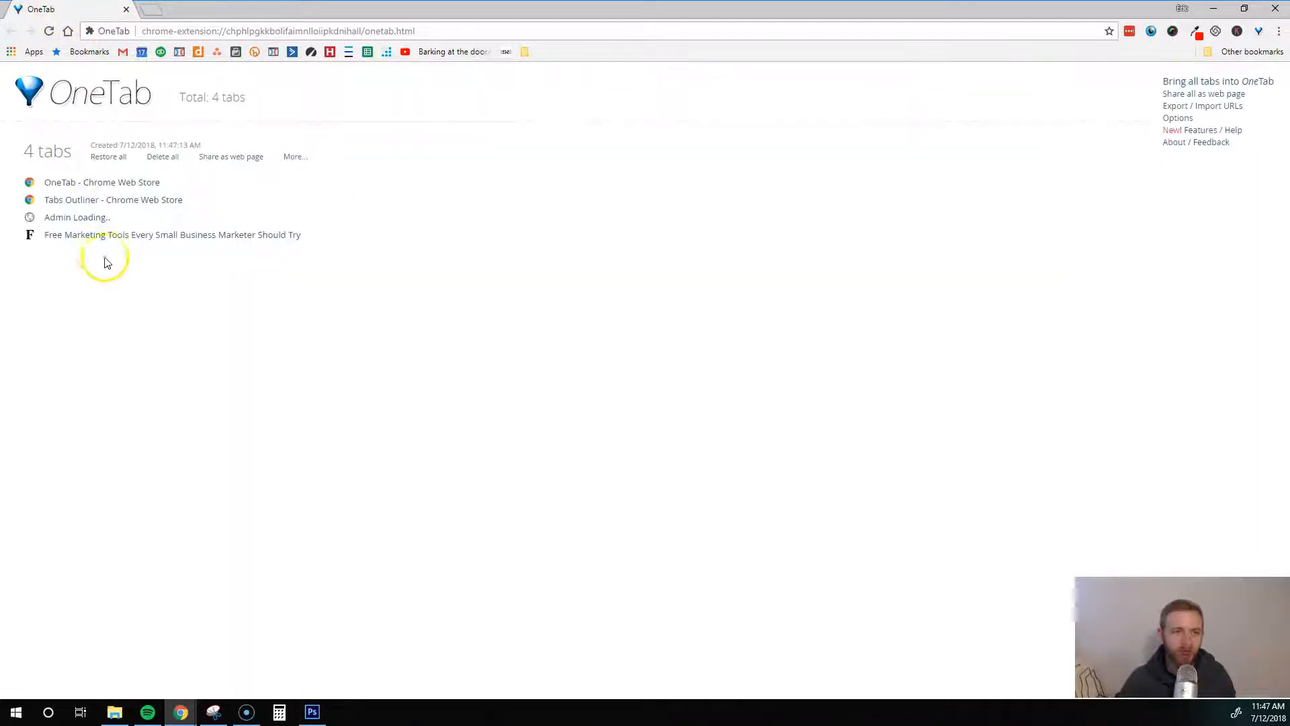
mouse_move(97, 44)
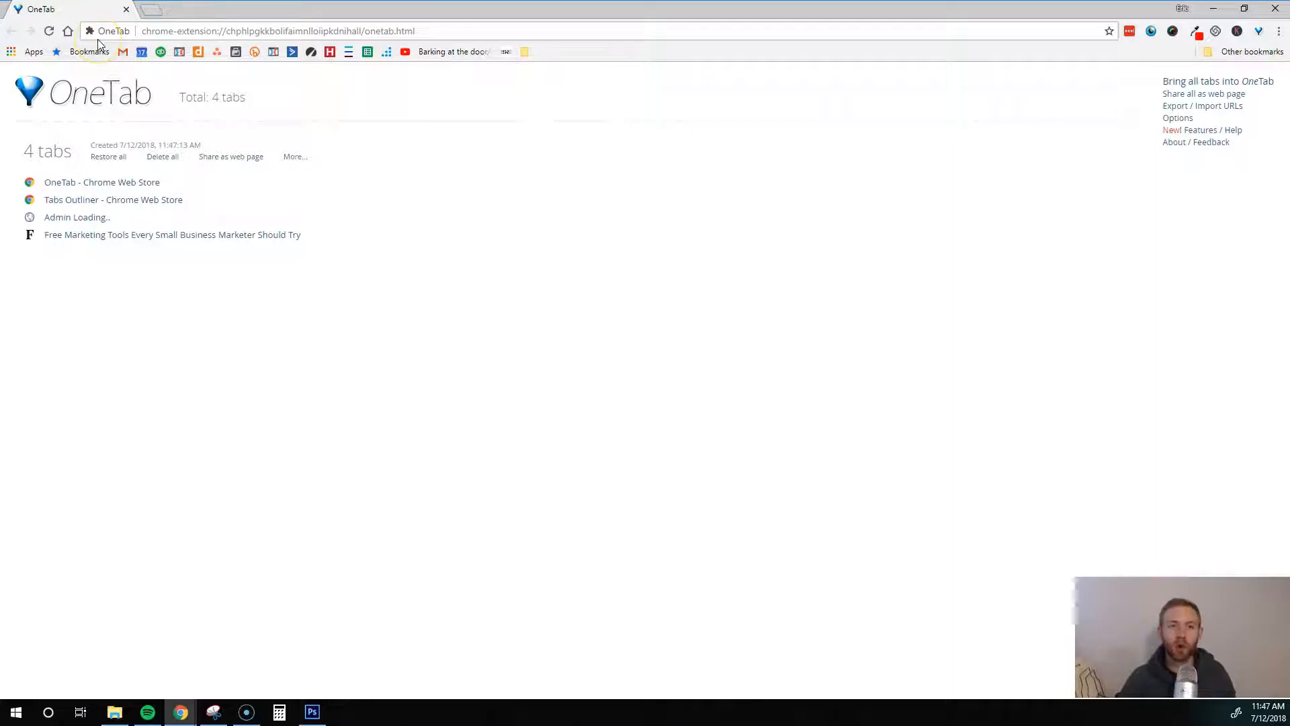
mouse_move(78, 17)
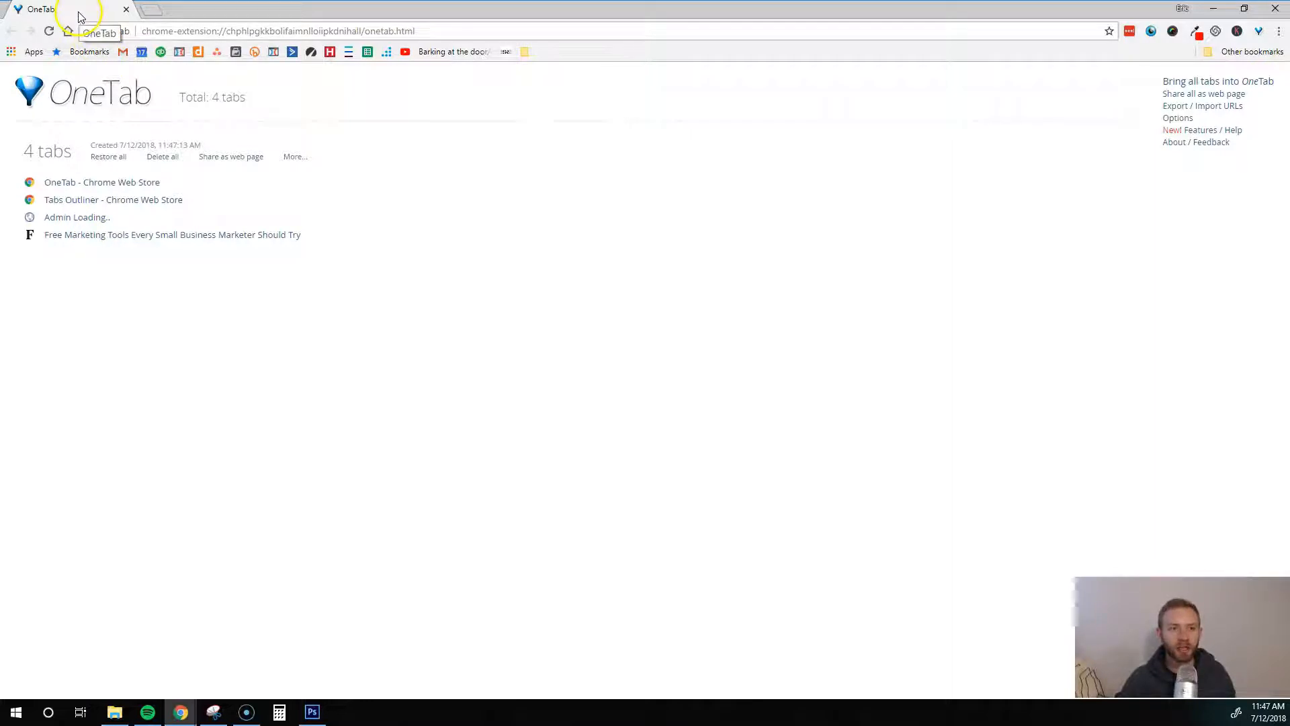
left_click(108, 157)
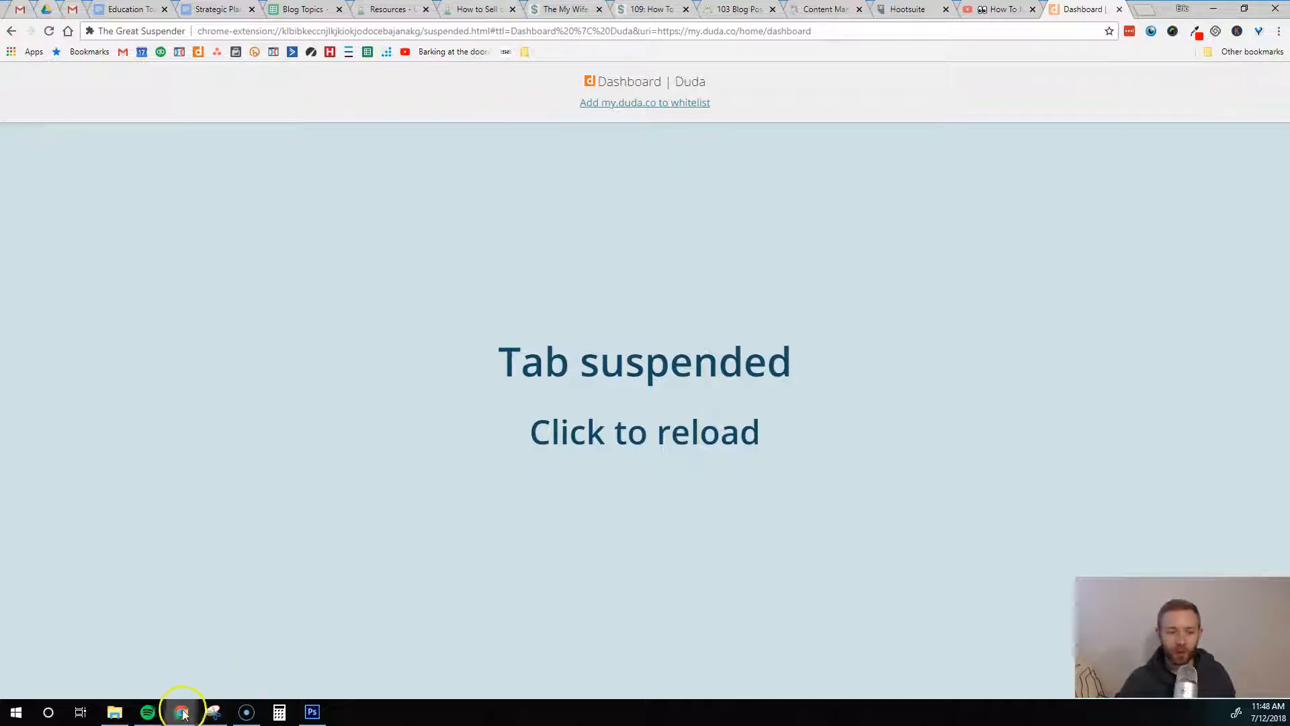
left_click(237, 51)
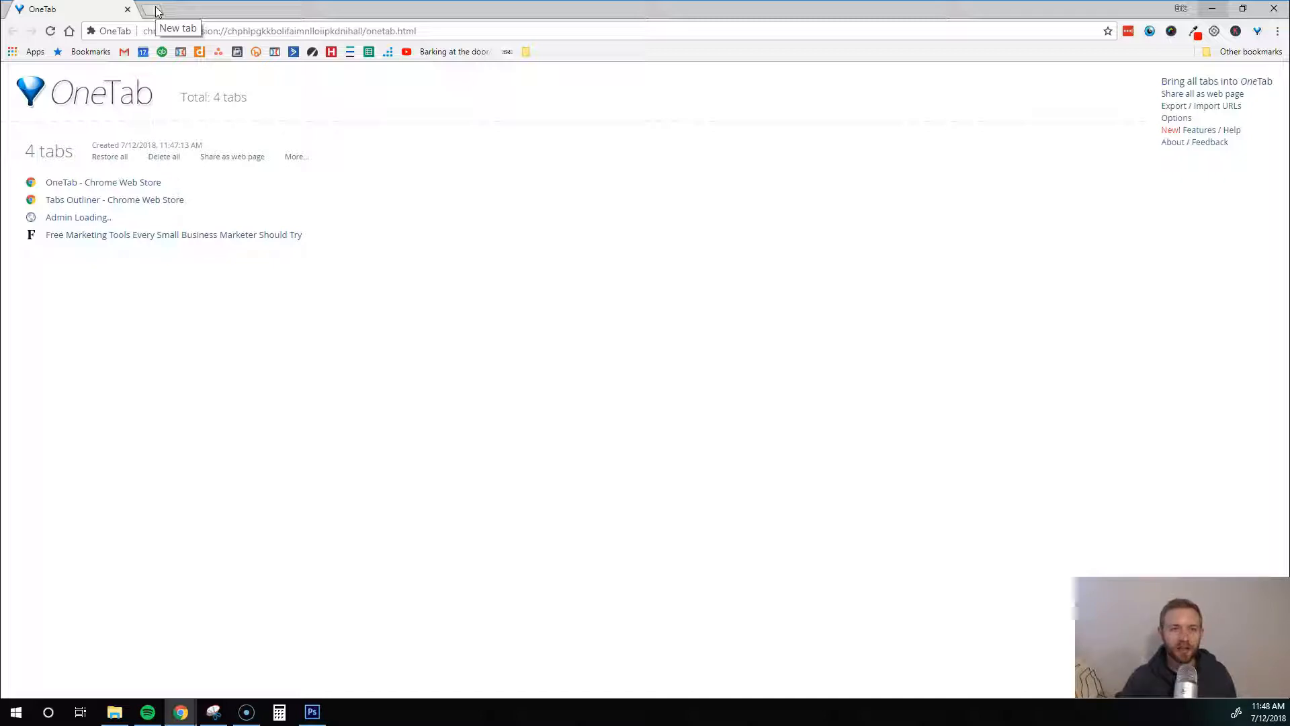
Step: Open a new Momentum tab, then return to the OneTab saved-tabs list
left_click(157, 9)
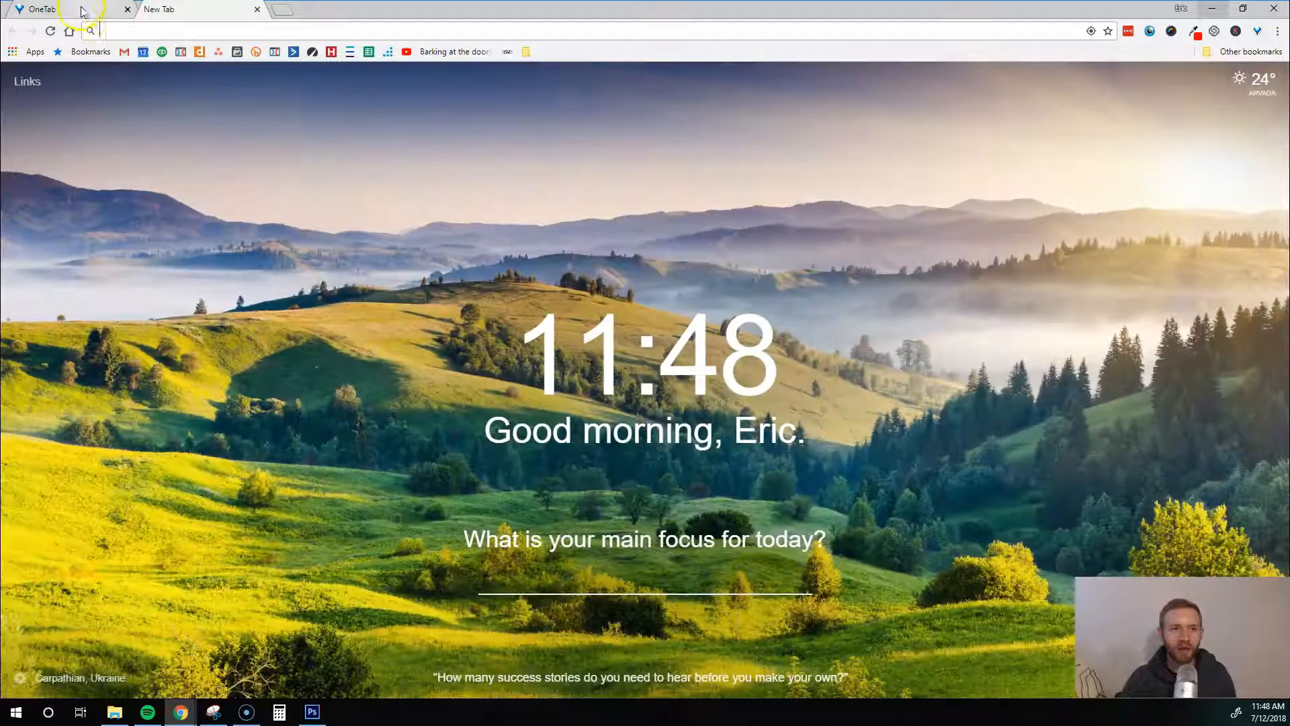
left_click(58, 8)
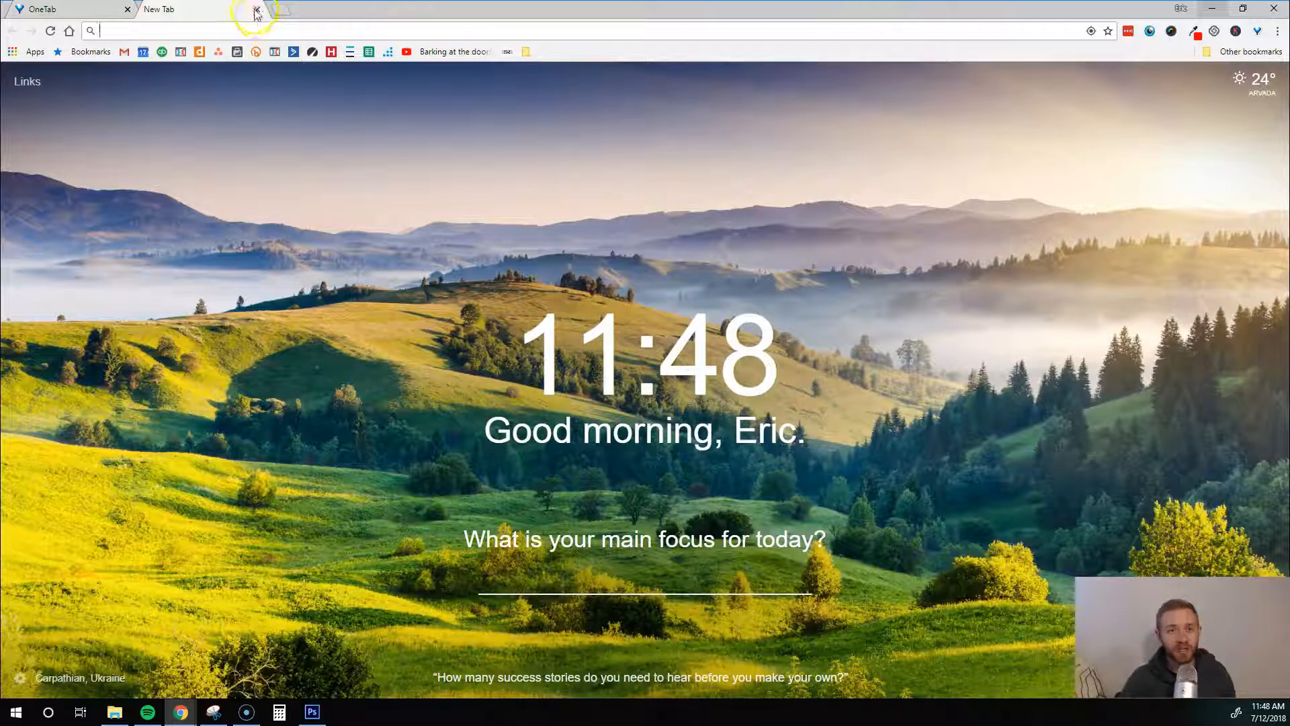
left_click(66, 8)
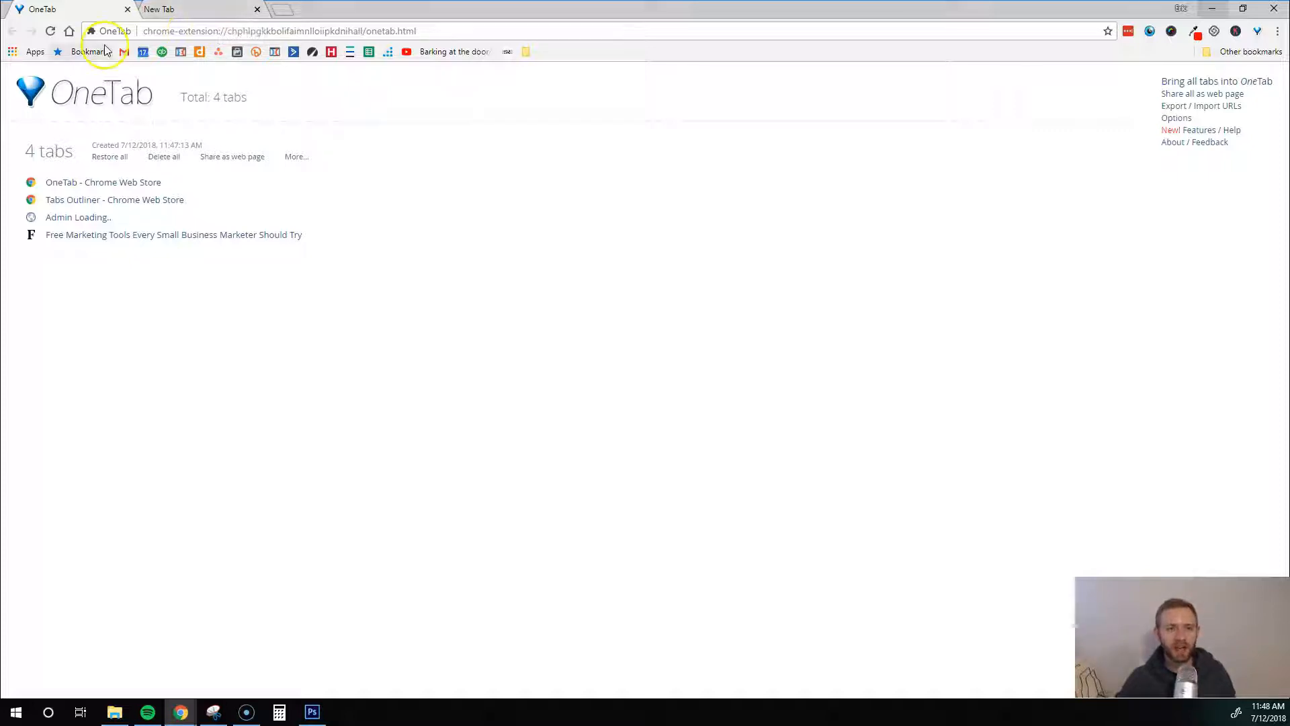
mouse_move(172, 115)
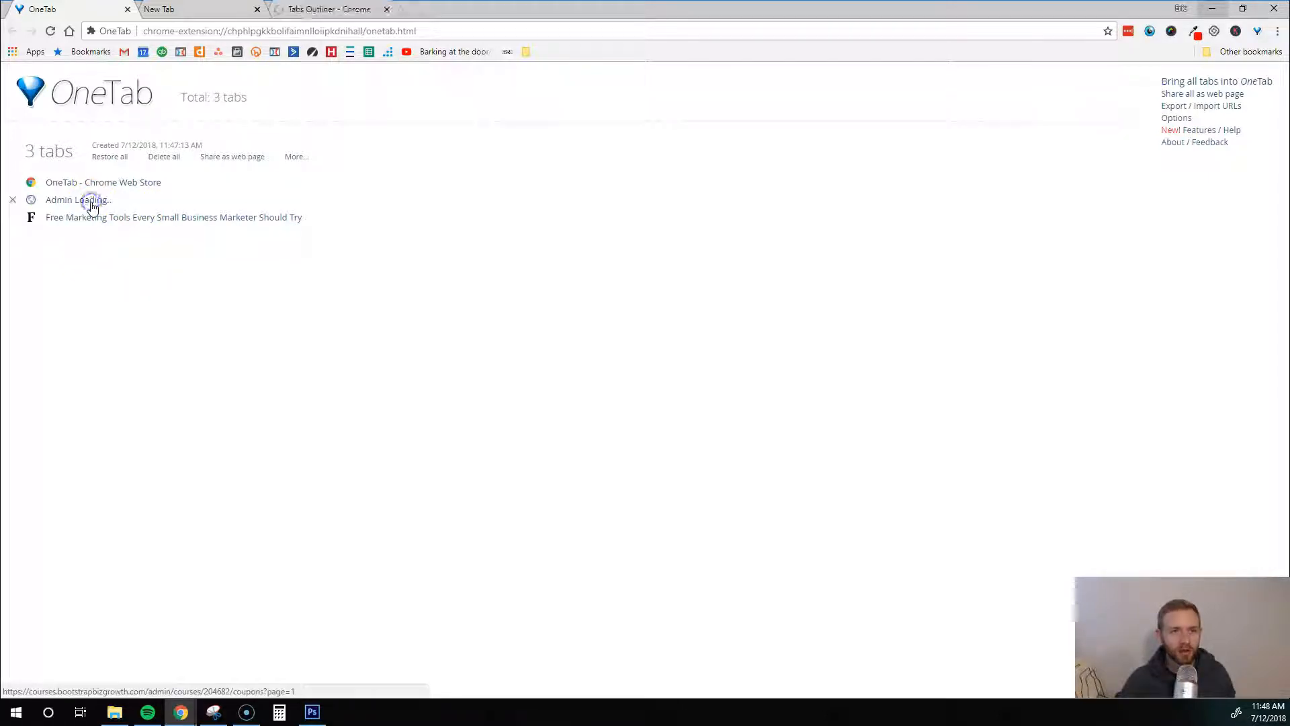
Step: View the restored Tabs Outliner Web Store listing and browse its carousel
left_click(327, 9)
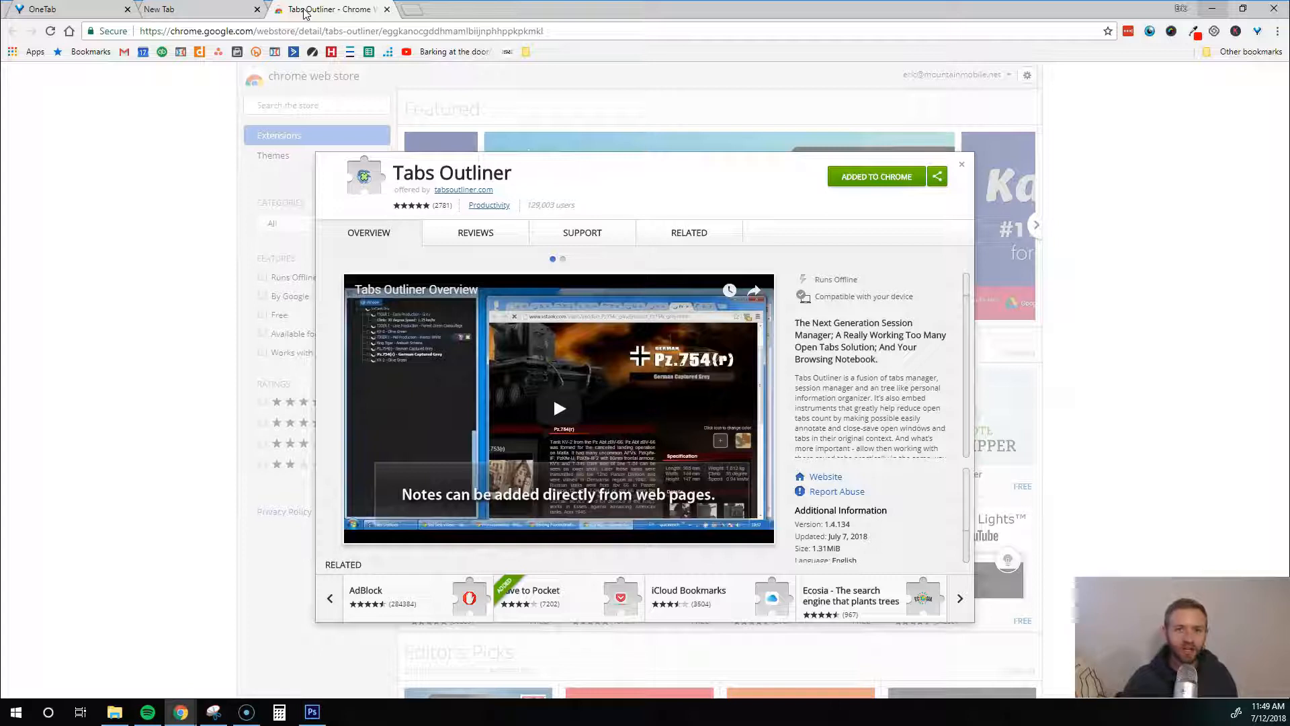
left_click(564, 259)
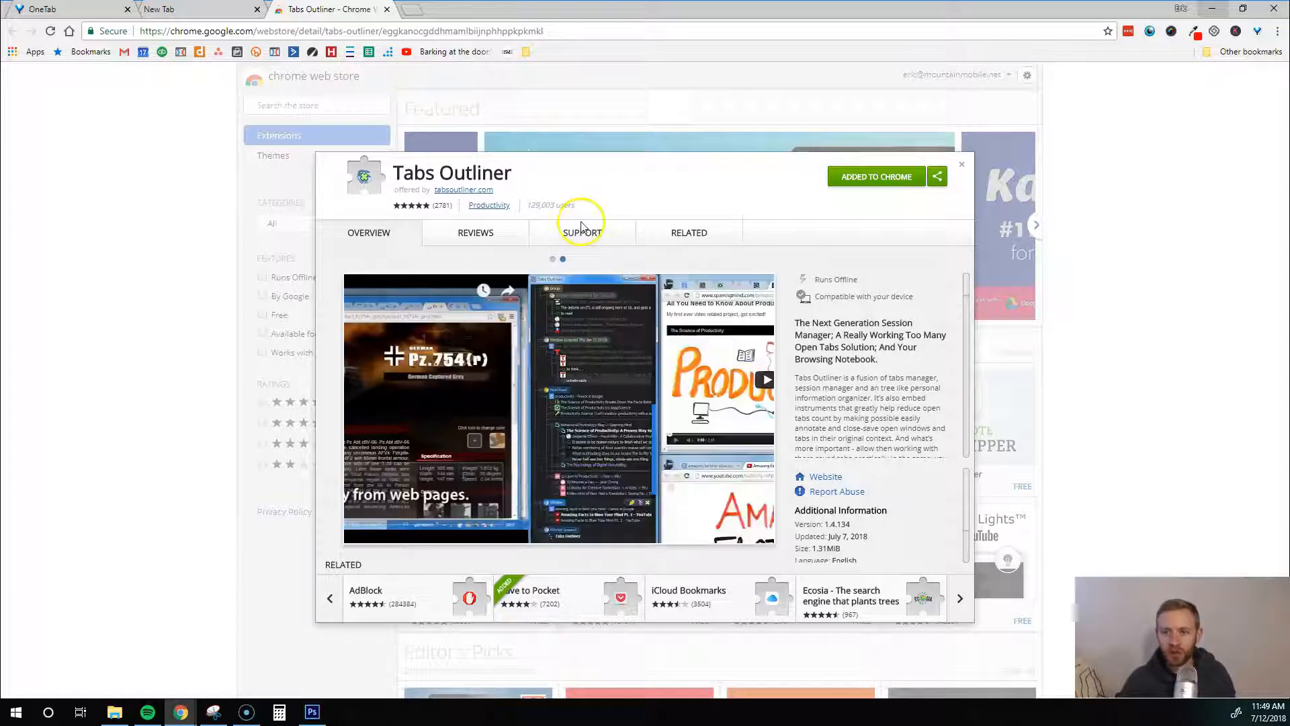
Step: Open Tabs Outliner's window tree and scroll to the current window's tabs
left_click(1277, 32)
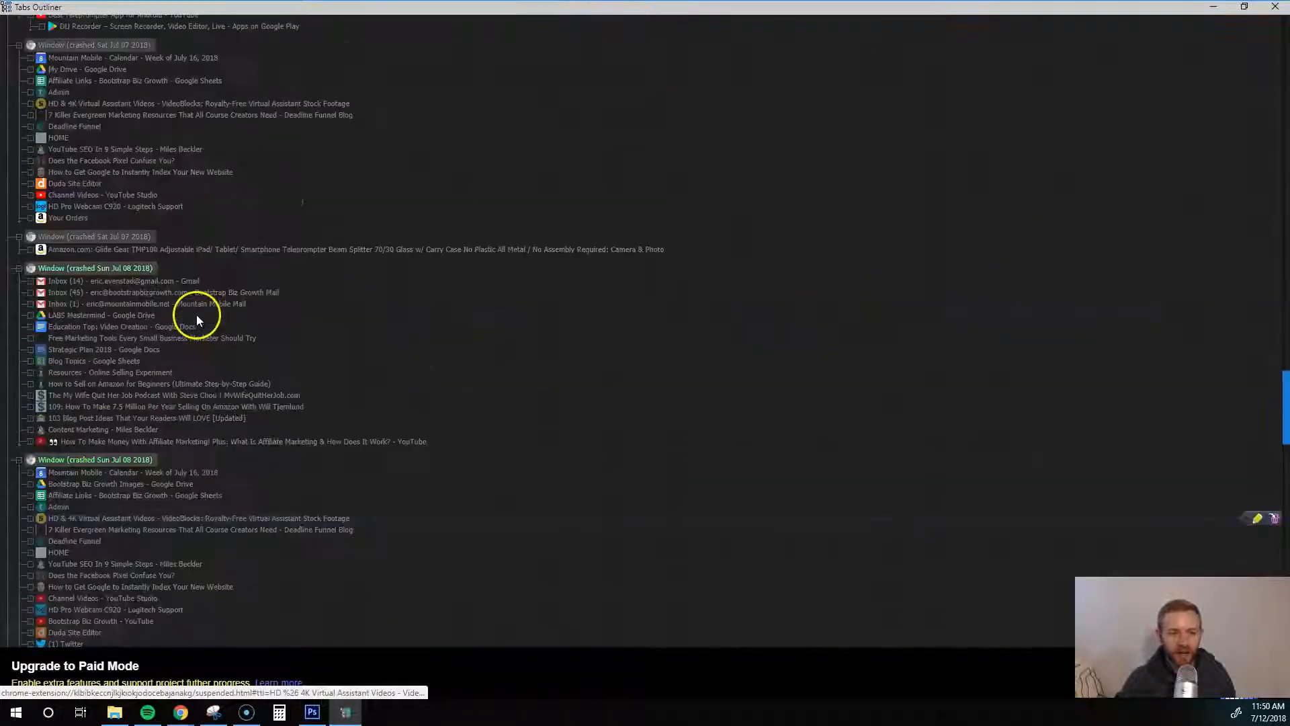
scroll("down", 3)
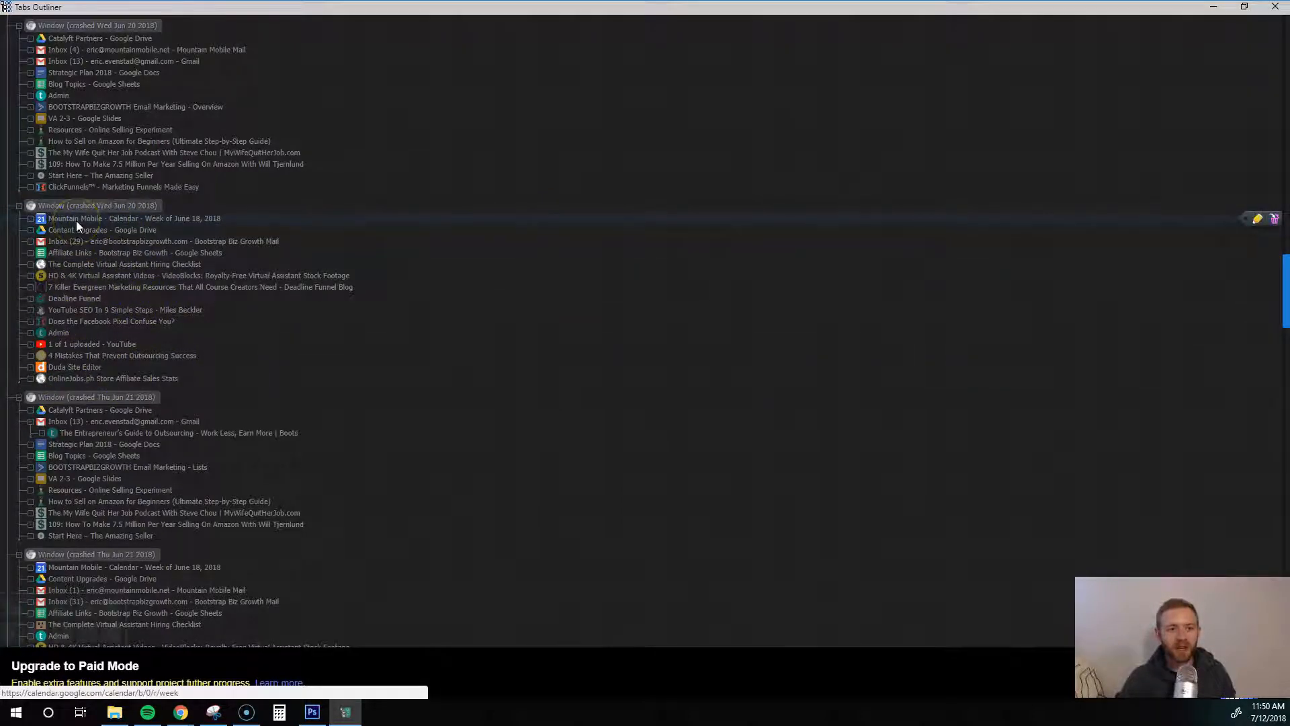
scroll("down", 3)
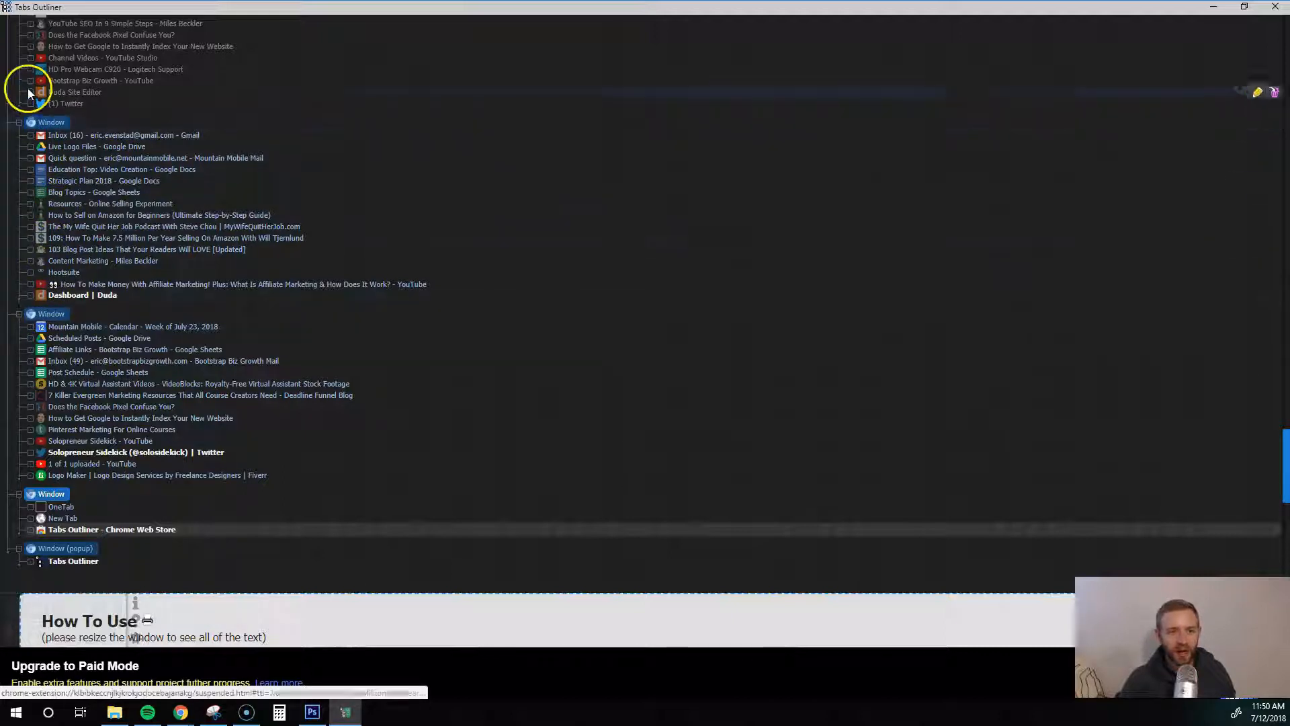
mouse_move(885, 349)
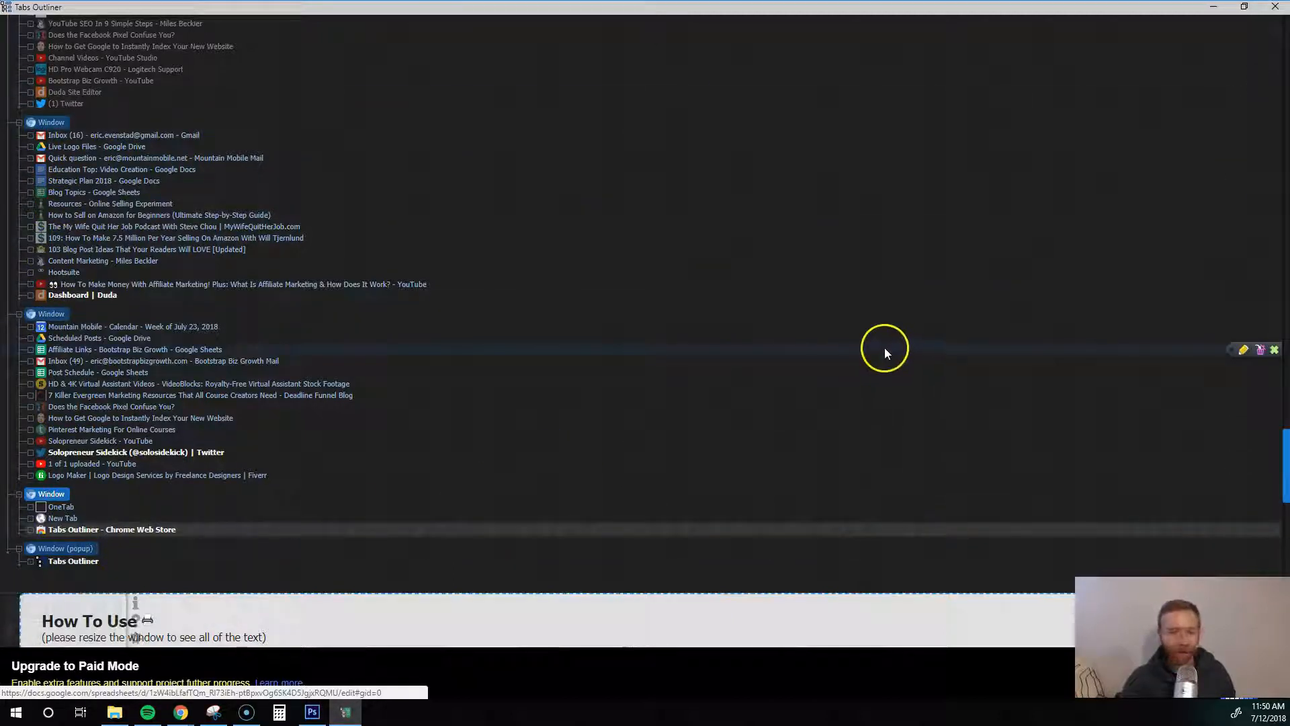